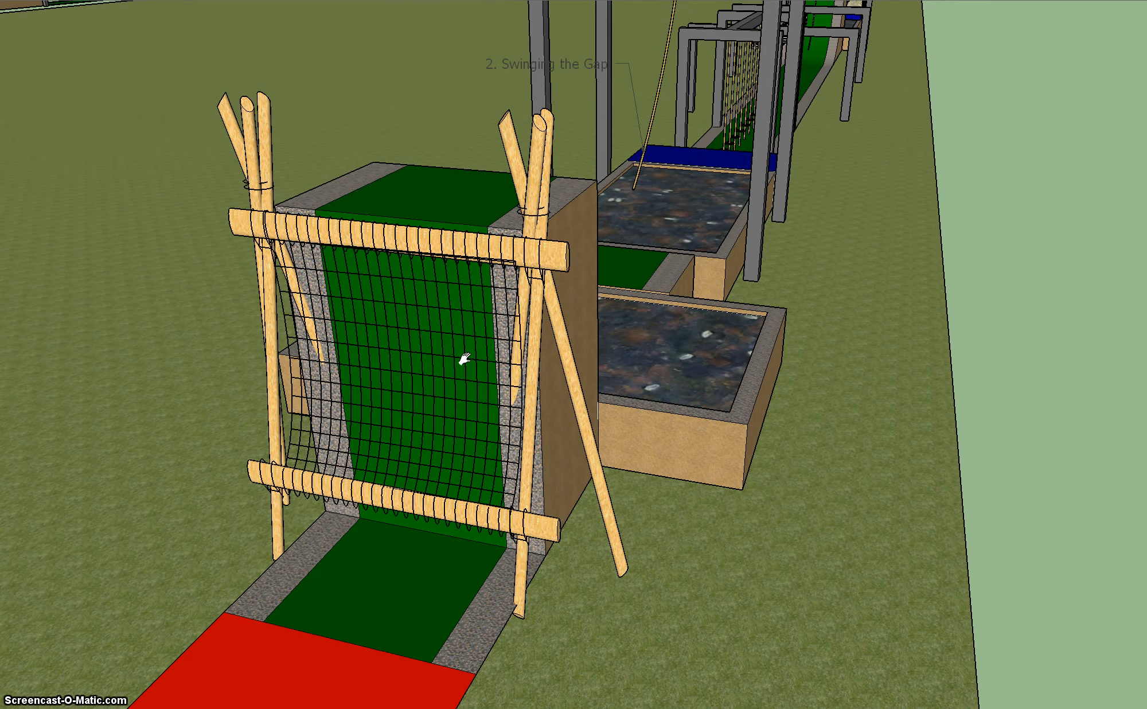
- Move the view from the cargo net wall past the gravel pits to Swinging the Gap
left_click(486, 377)
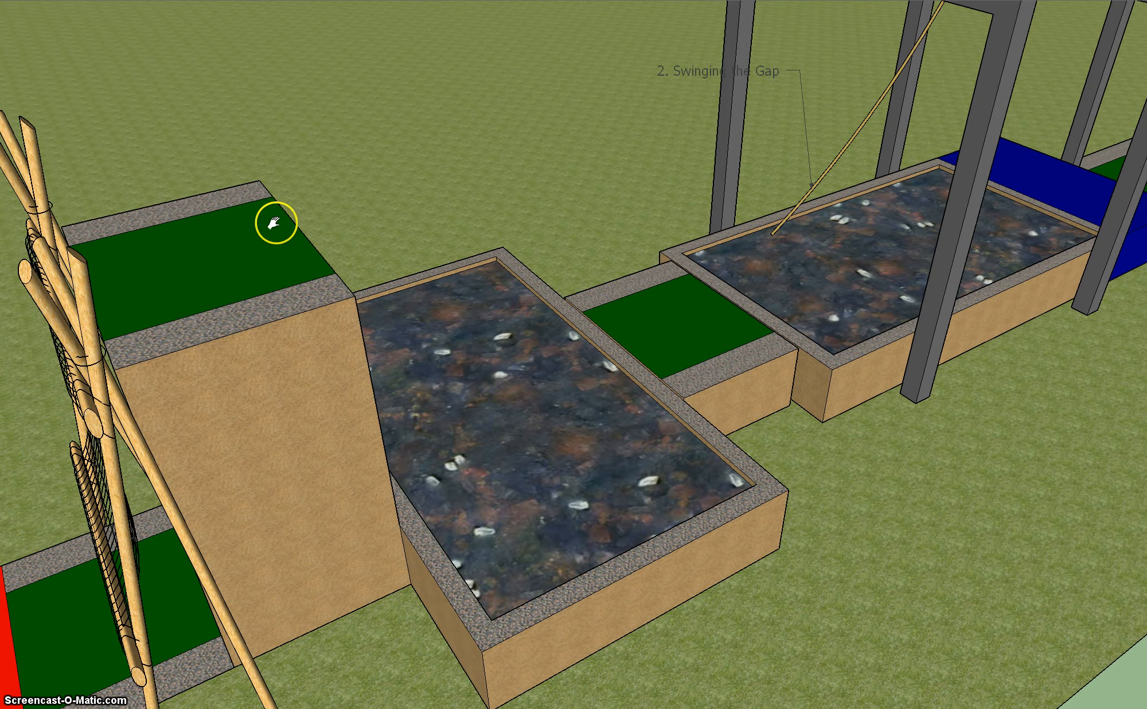
mouse_move(467, 390)
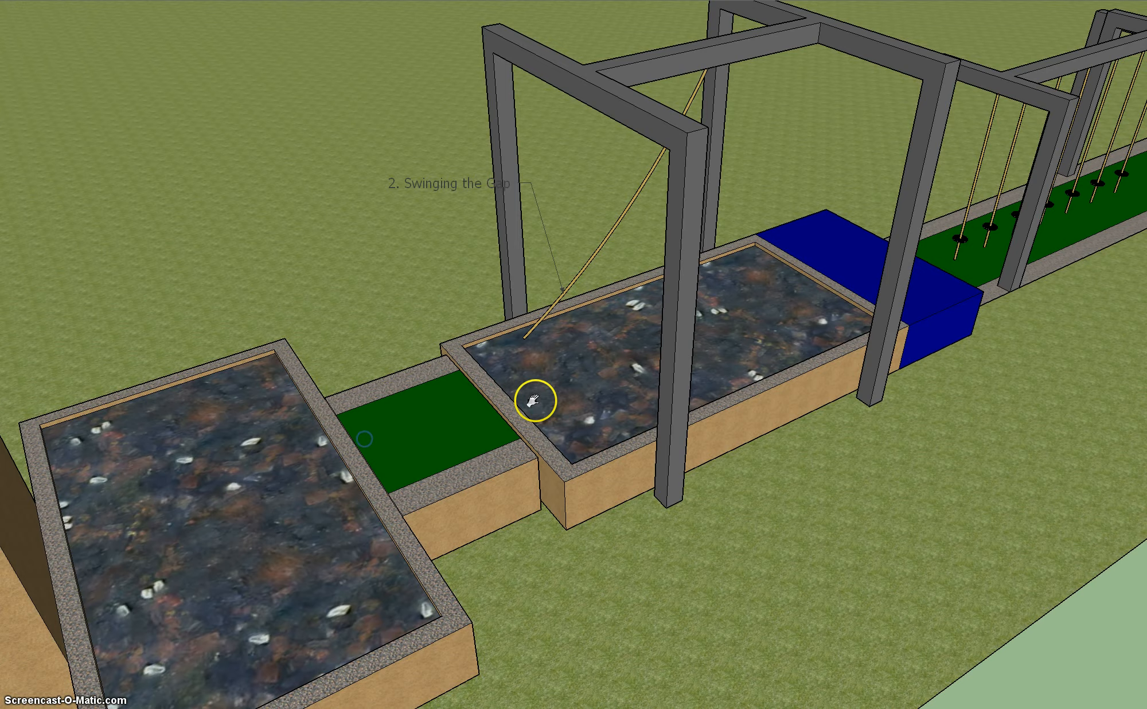
left_click_drag(534, 400, 387, 436)
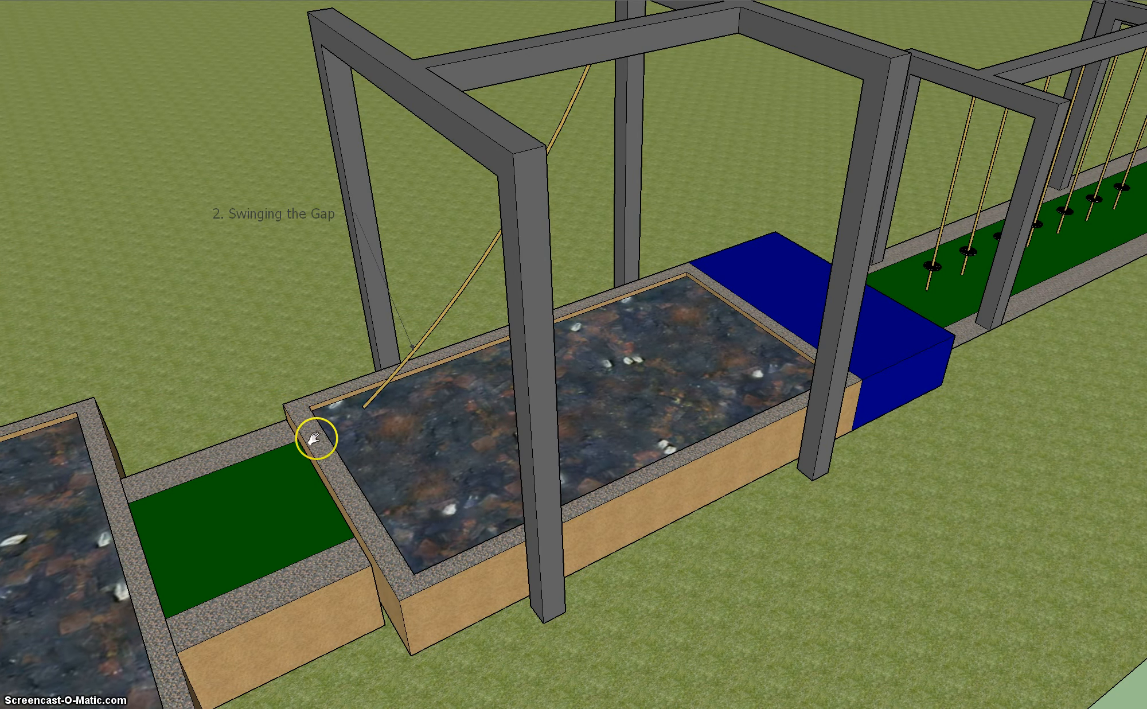
mouse_move(501, 452)
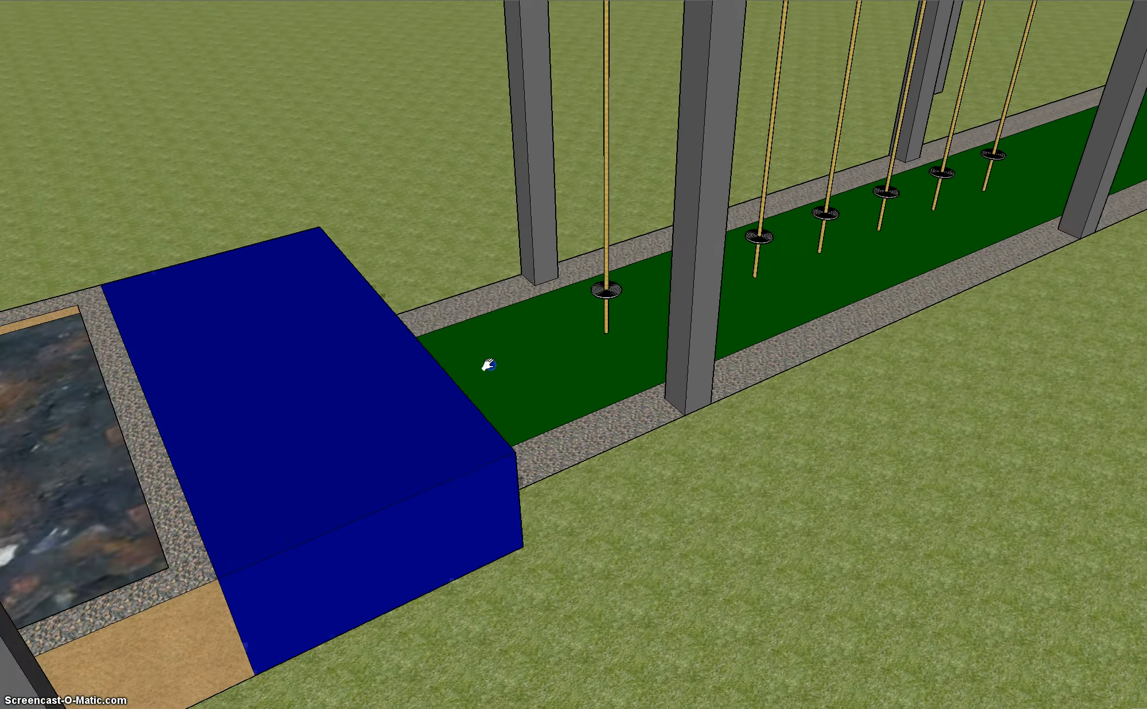
- Pull the view back to show the Rope Cling frame and the Monkey Bars ahead
left_click_drag(486, 364, 421, 347)
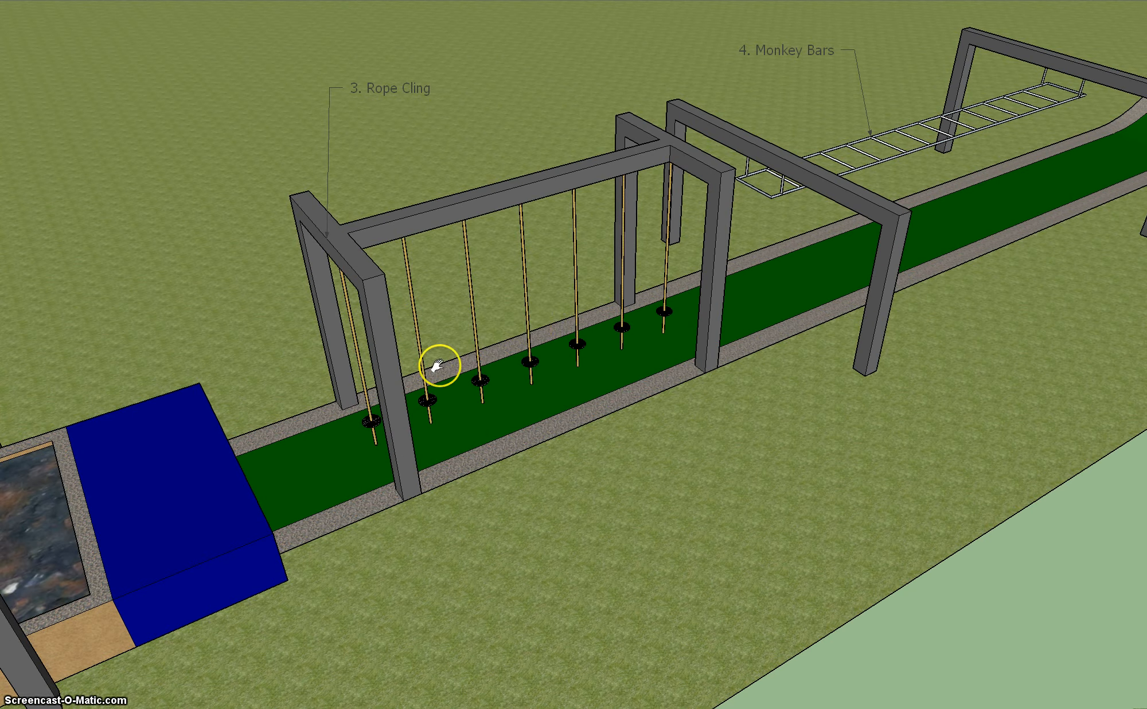
mouse_move(398, 396)
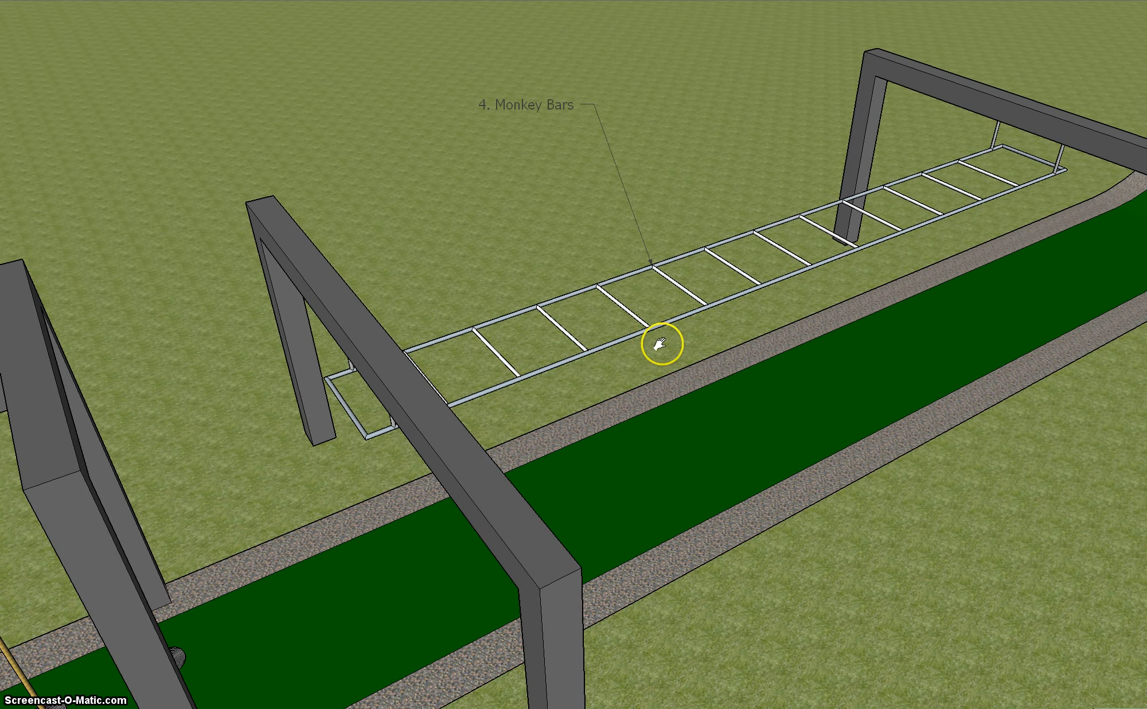
mouse_move(764, 388)
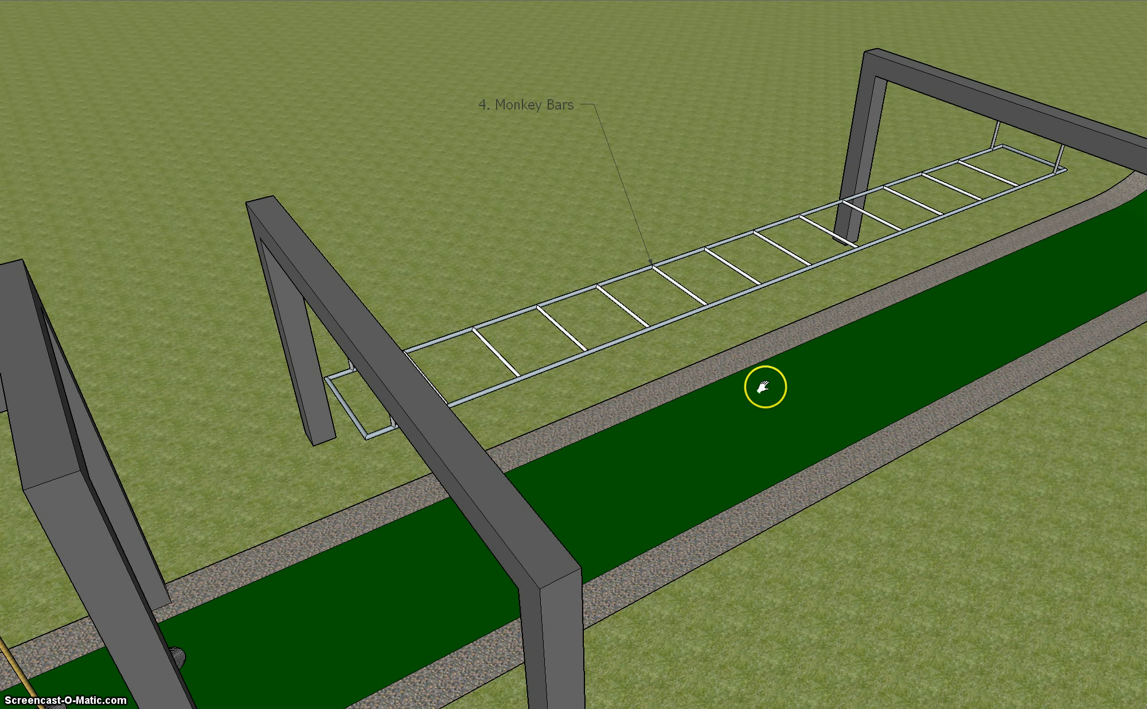
- Pan over the curved green ramp to the wire-frame pit lined with stone walls
left_click_drag(765, 387, 854, 296)
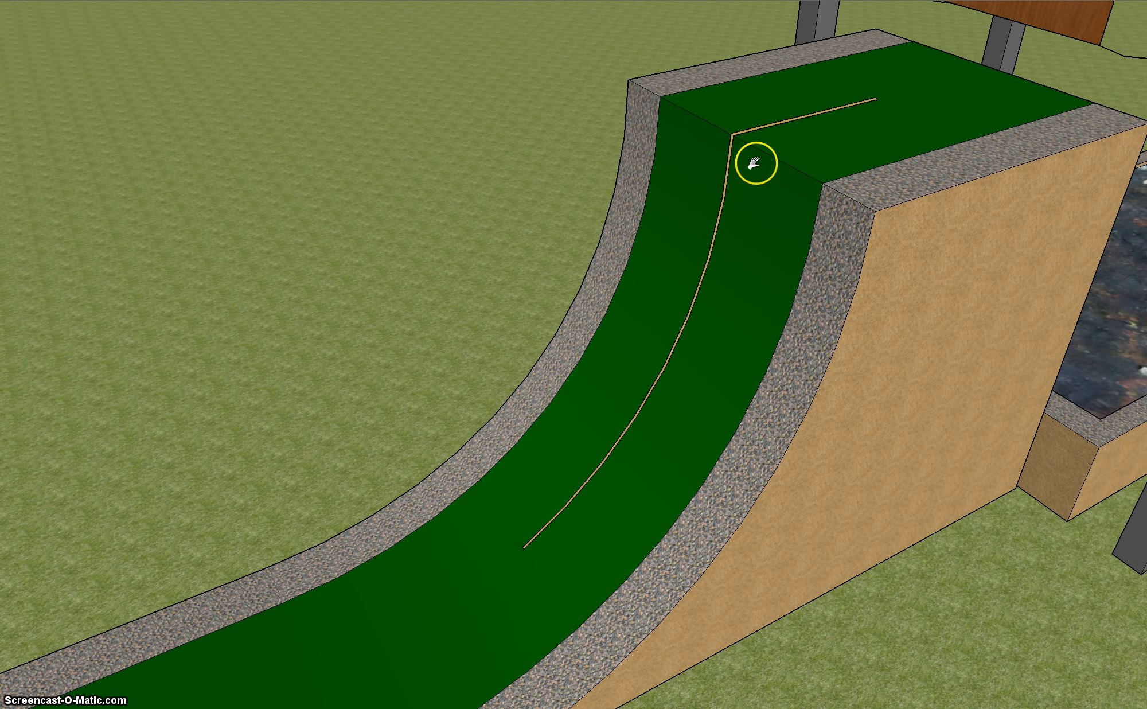
mouse_move(625, 462)
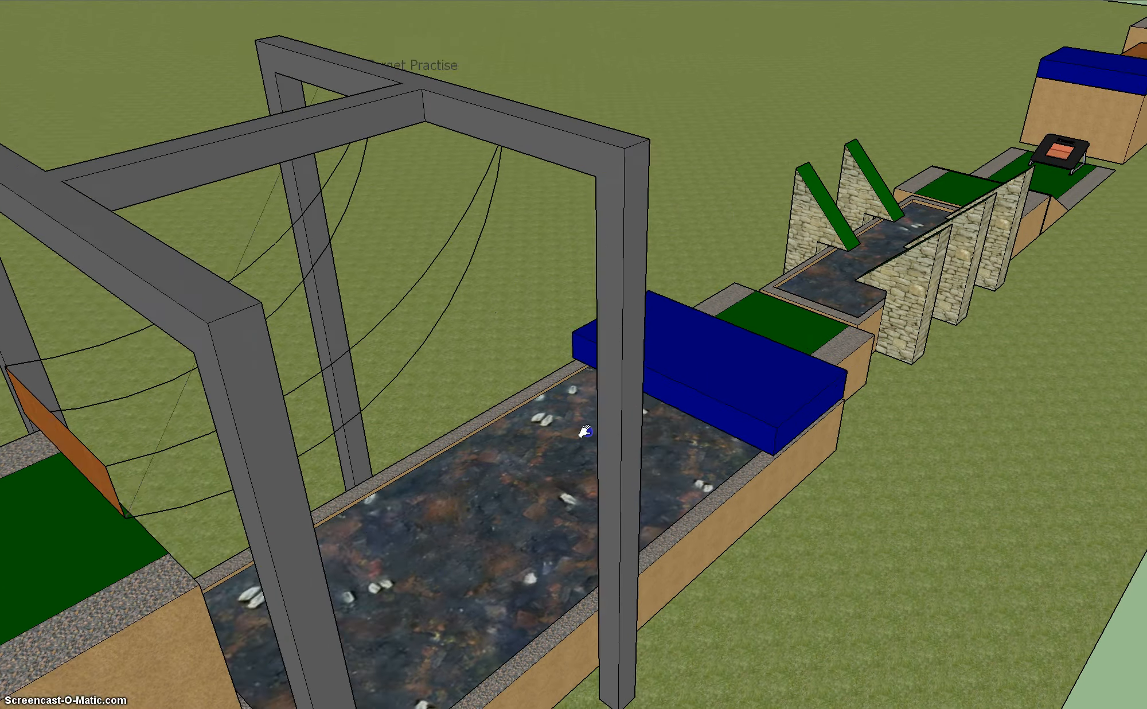
left_click_drag(581, 432, 307, 509)
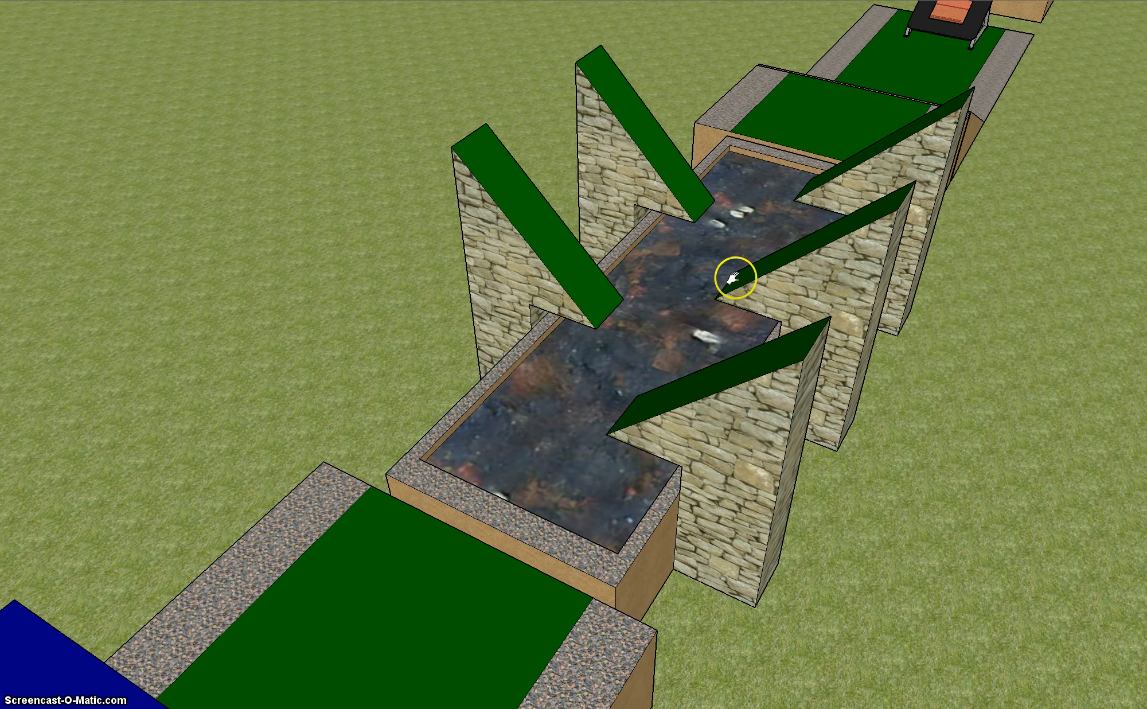
- Pan along the stone walls to the Dorado trampoline and blue-topped box
left_click_drag(732, 281, 479, 245)
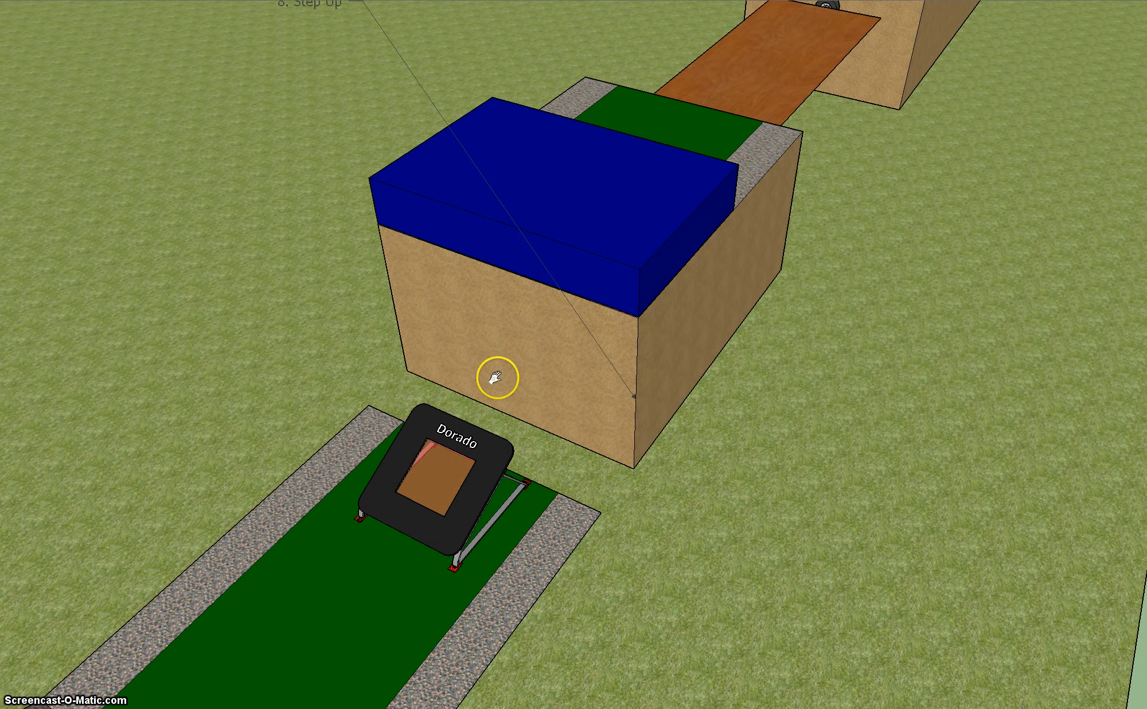
mouse_move(439, 501)
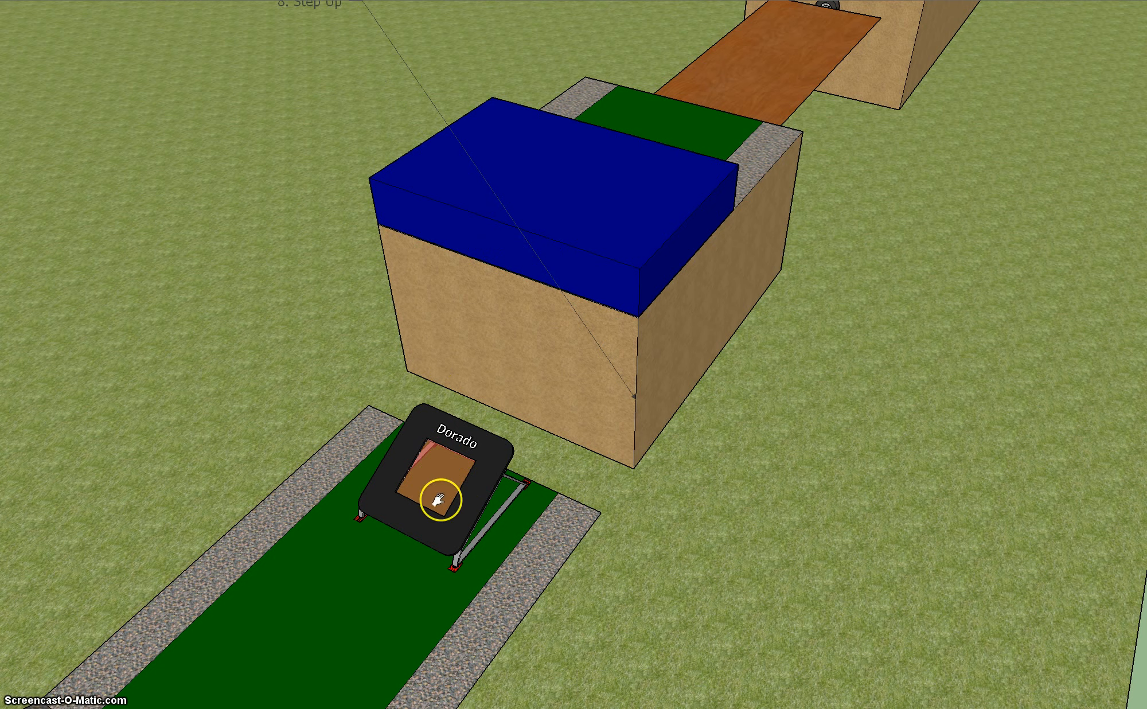
mouse_move(557, 186)
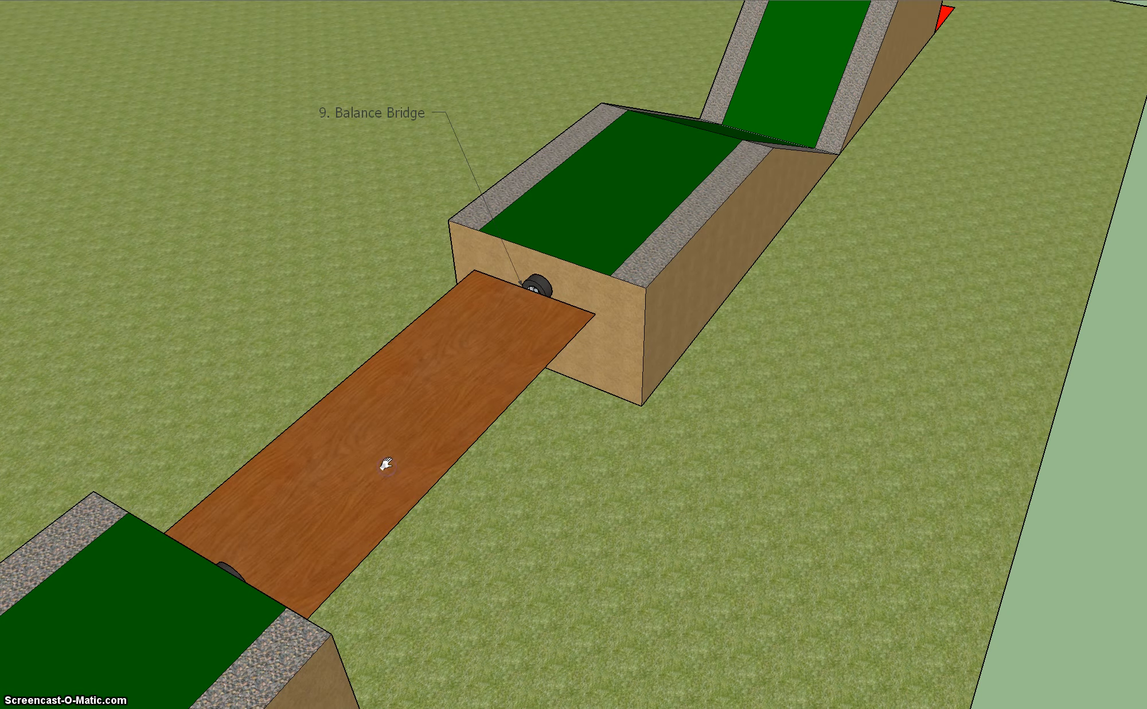
- Move the view to the Balance Bridge plank with the green finish ramp beyond
left_click(536, 292)
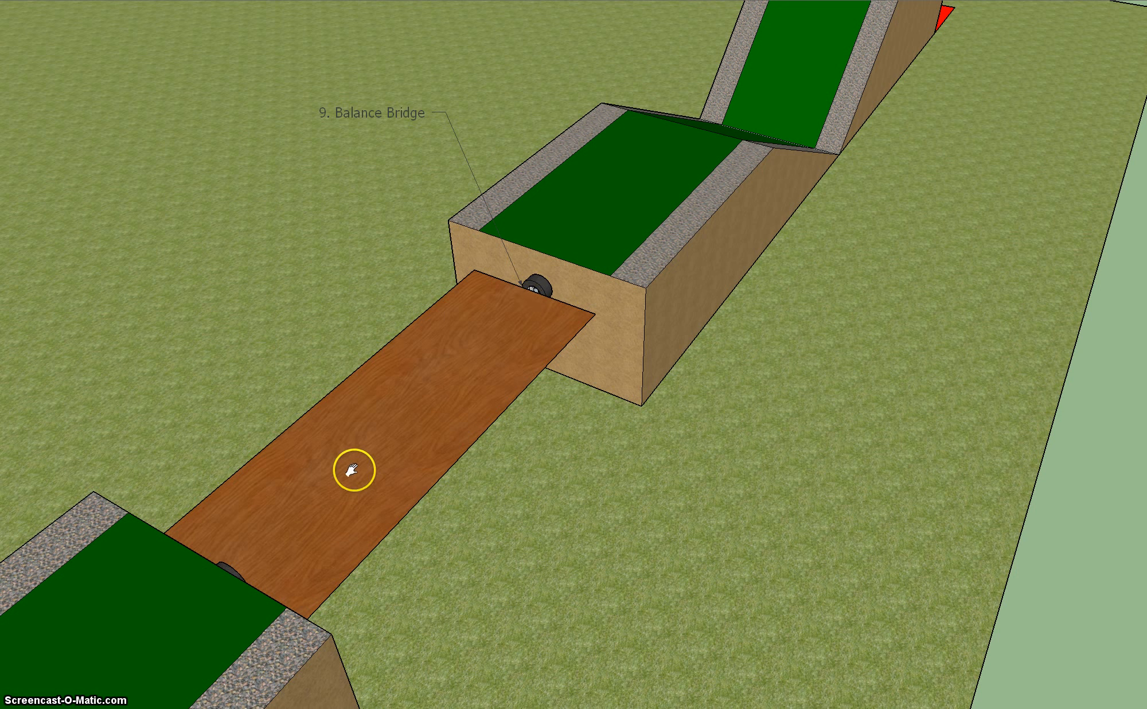
mouse_move(406, 456)
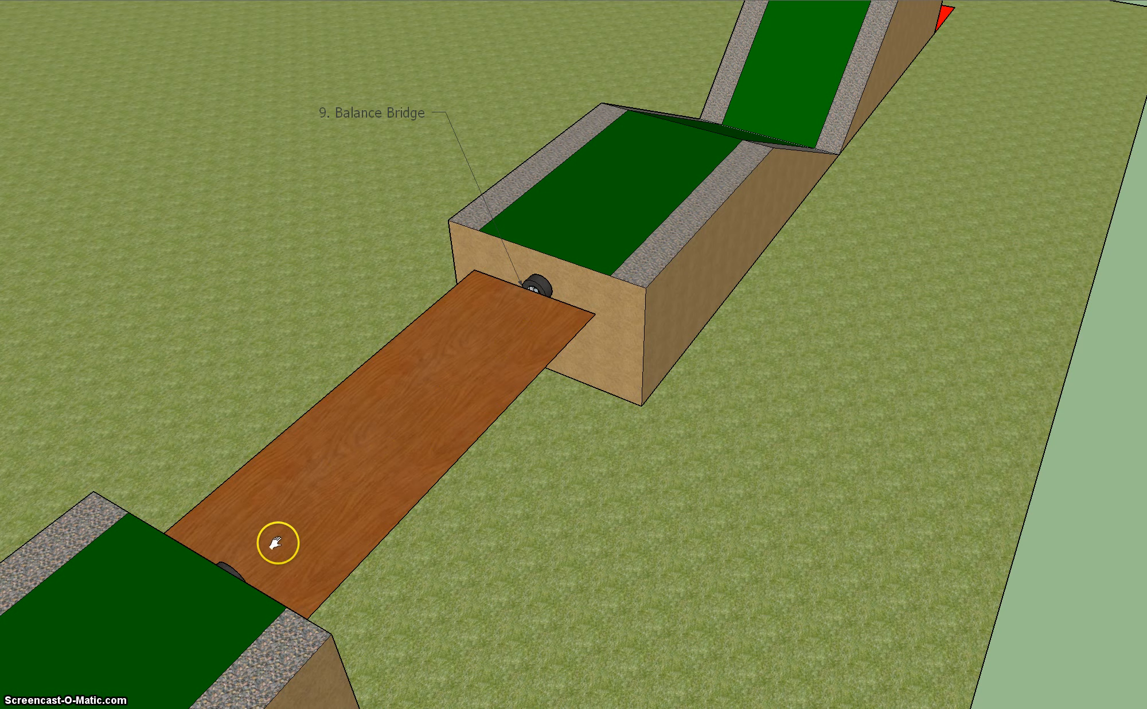
mouse_move(204, 268)
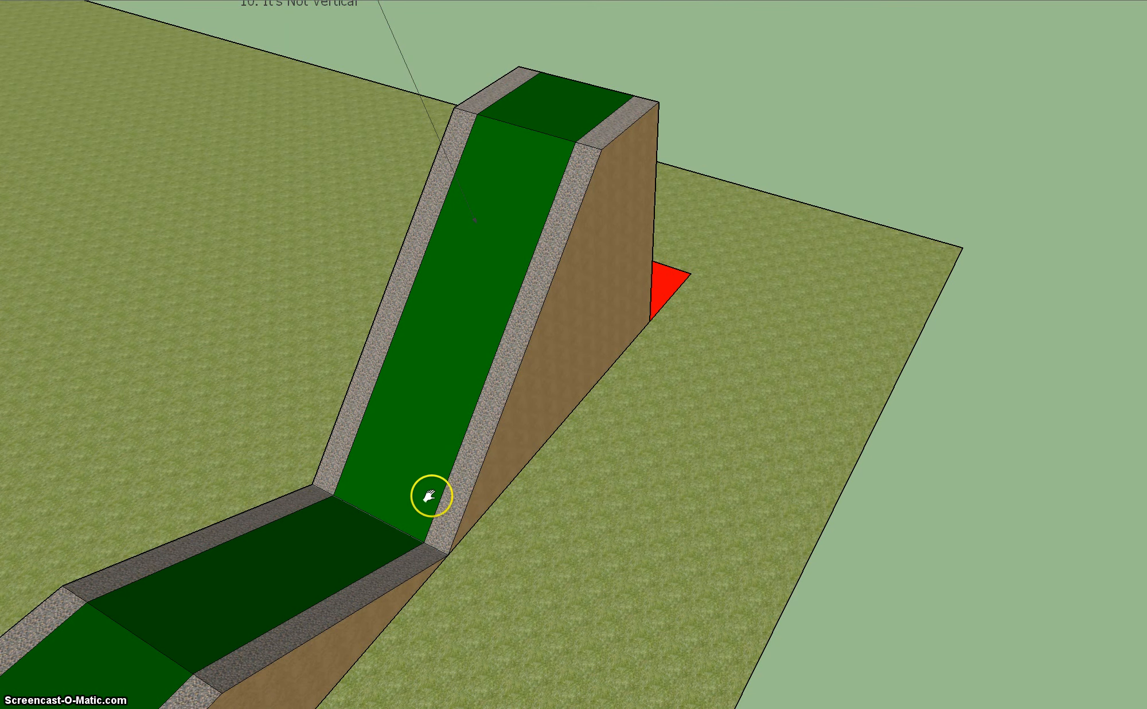
mouse_move(354, 547)
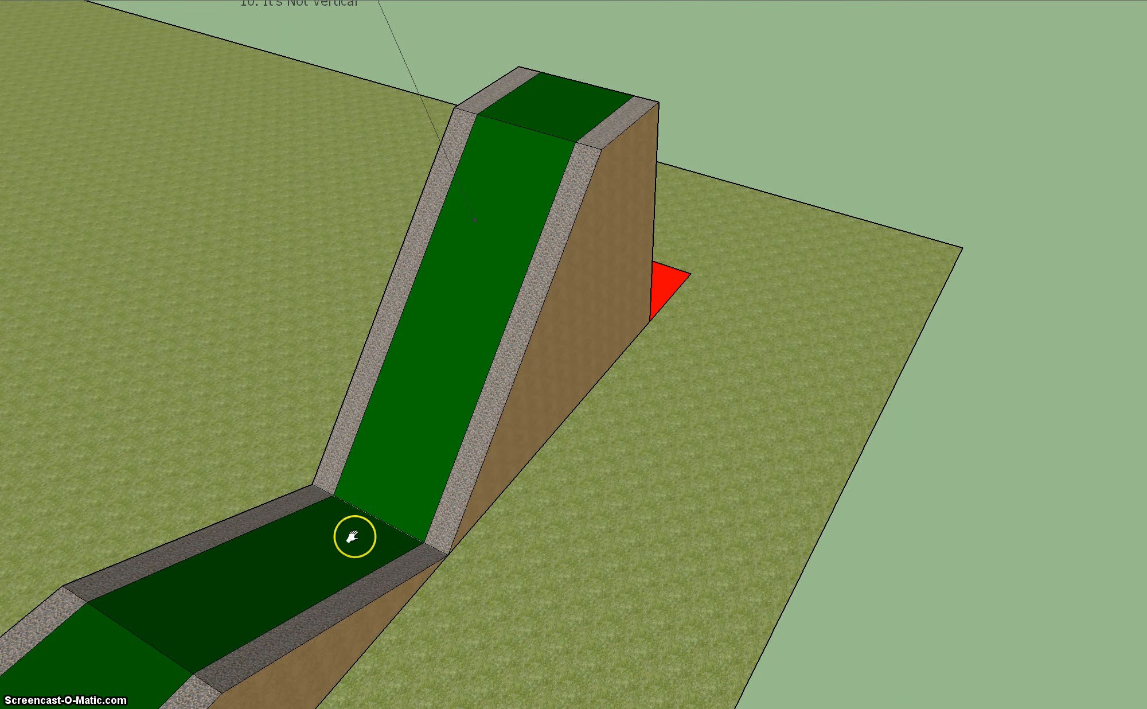